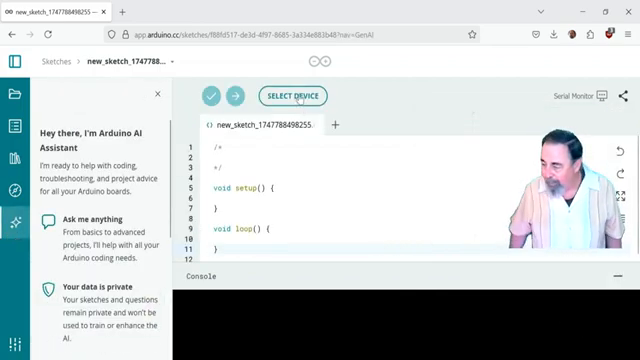
Open the Select device dialog from the new blank sketch's toolbar.
{"action": "left_click", "coordinate": [300, 95]}
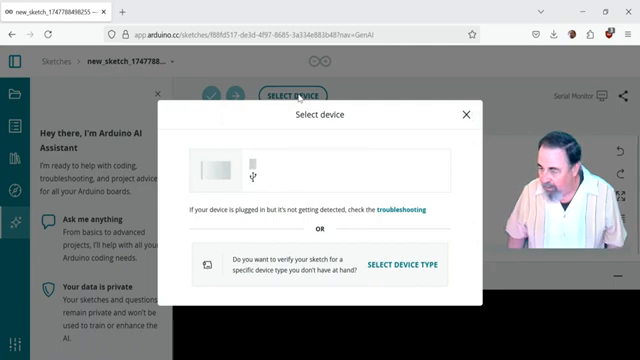